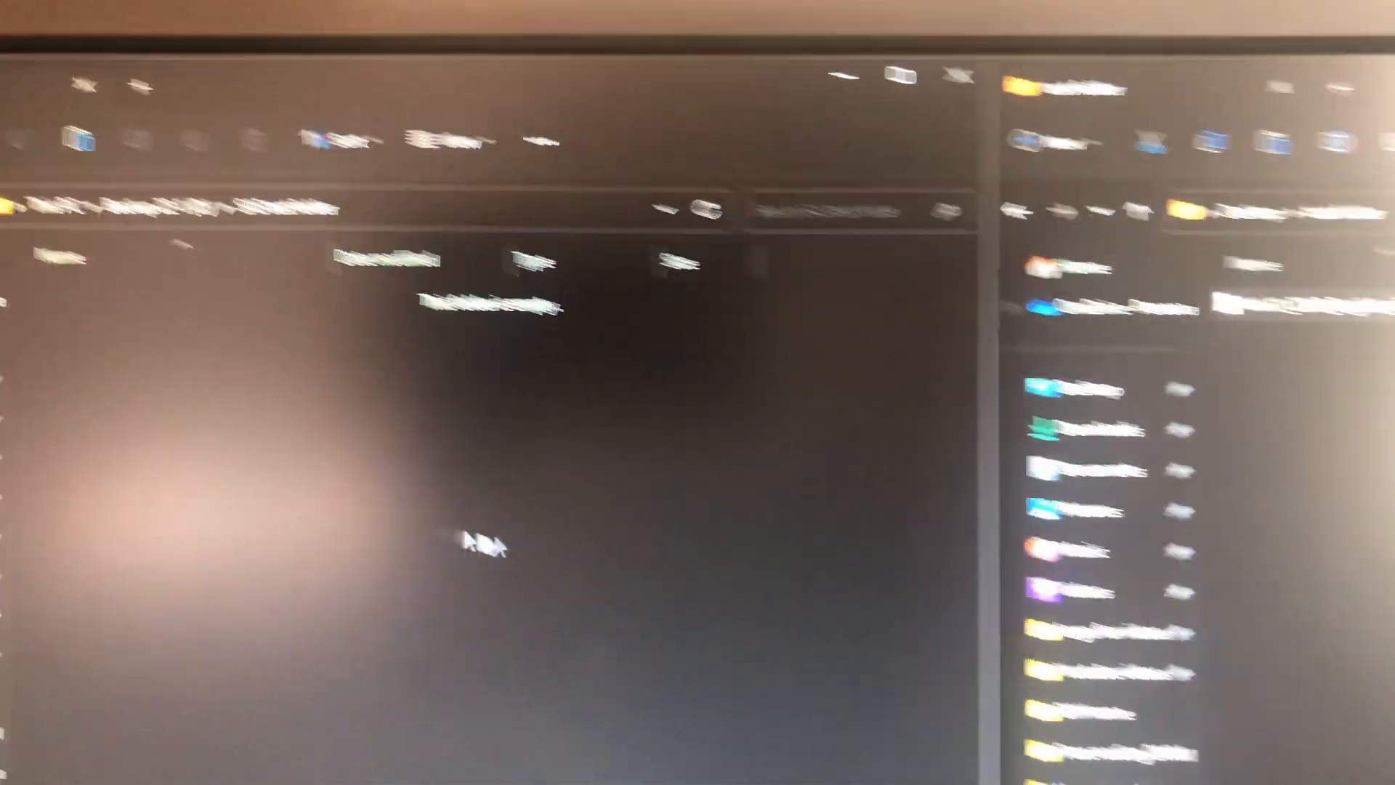
Bring up the context menu with Paste inside the empty SAS test folder on Backup 22-1 (D:).
right_click(741, 190)
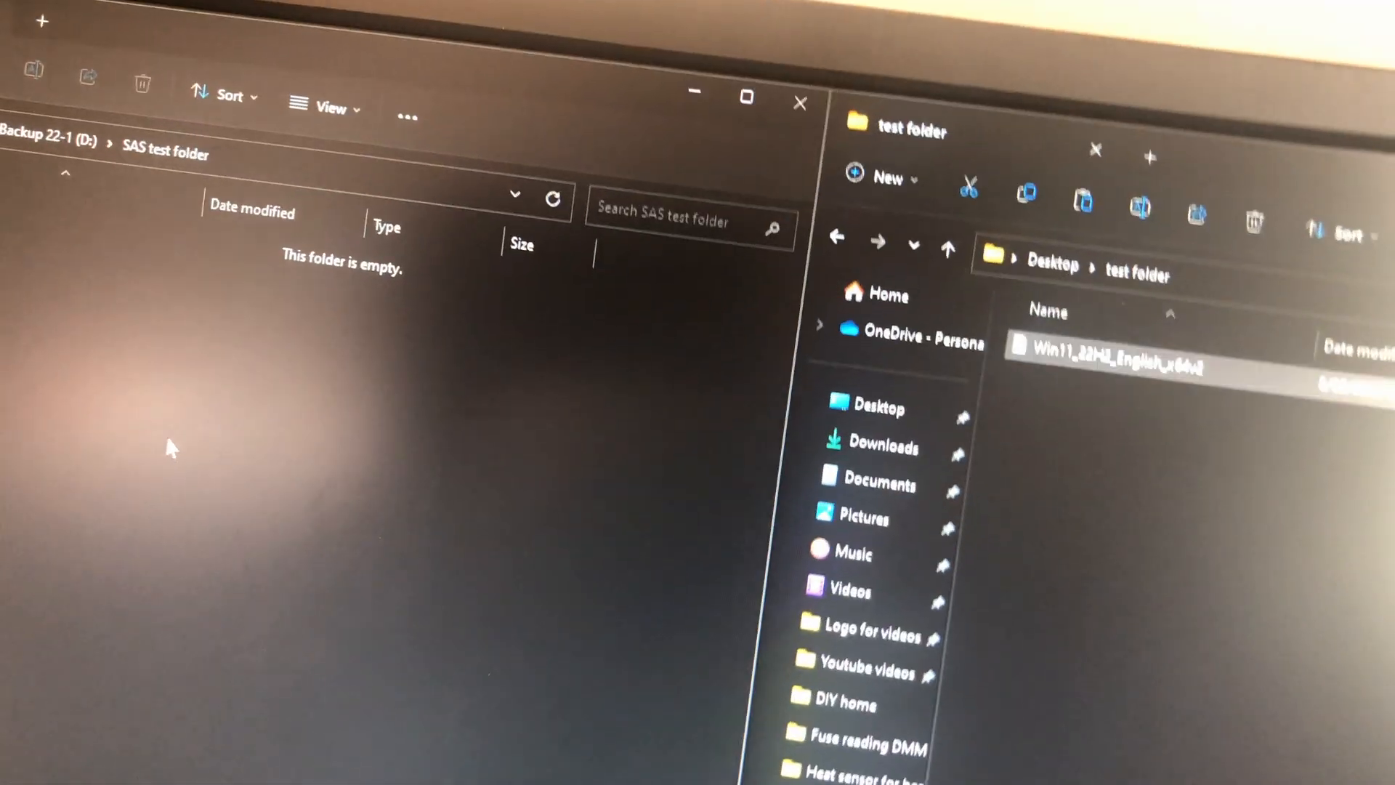
right_click(169, 445)
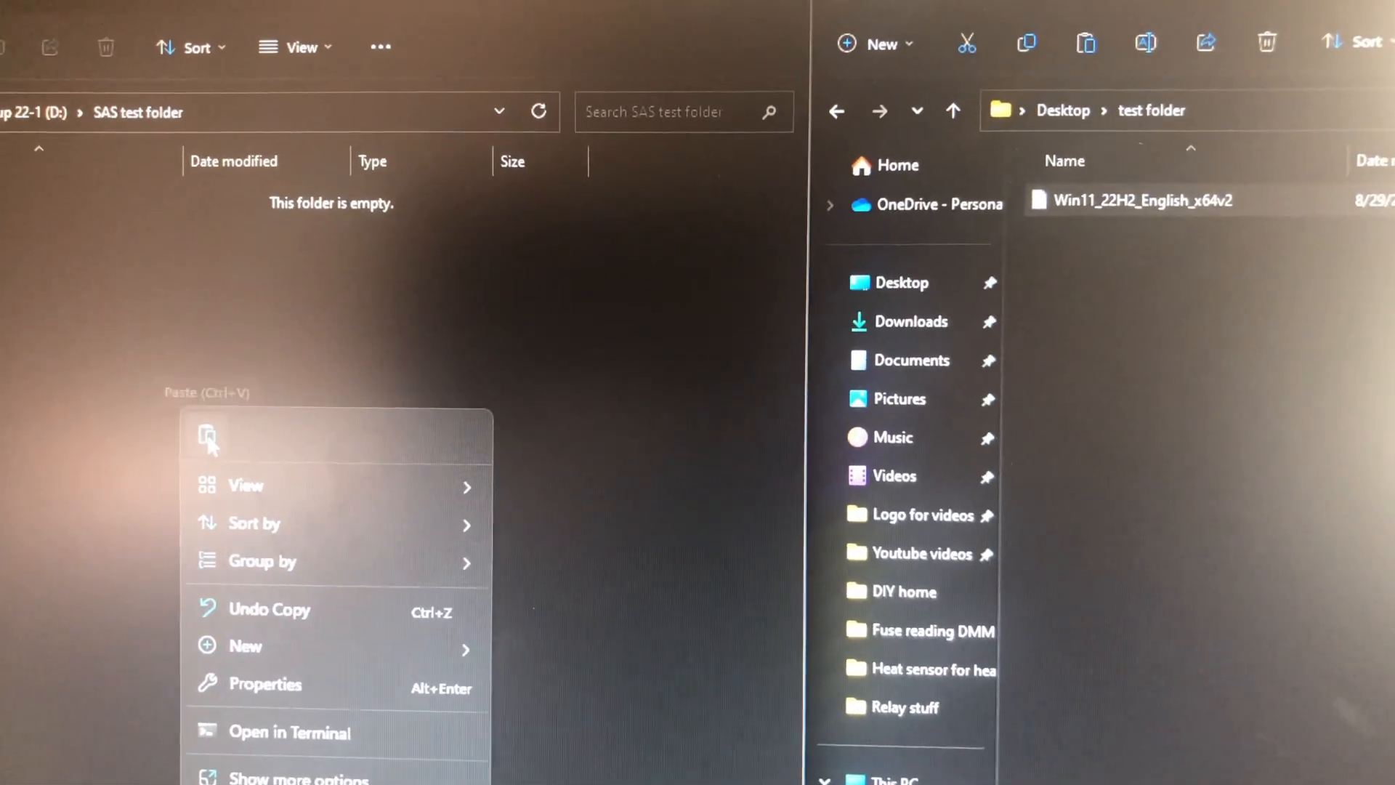
Paste the Windows 11 ISO, retry after error 0x800701B1, then reopen the ISO's context menu.
left_click(207, 436)
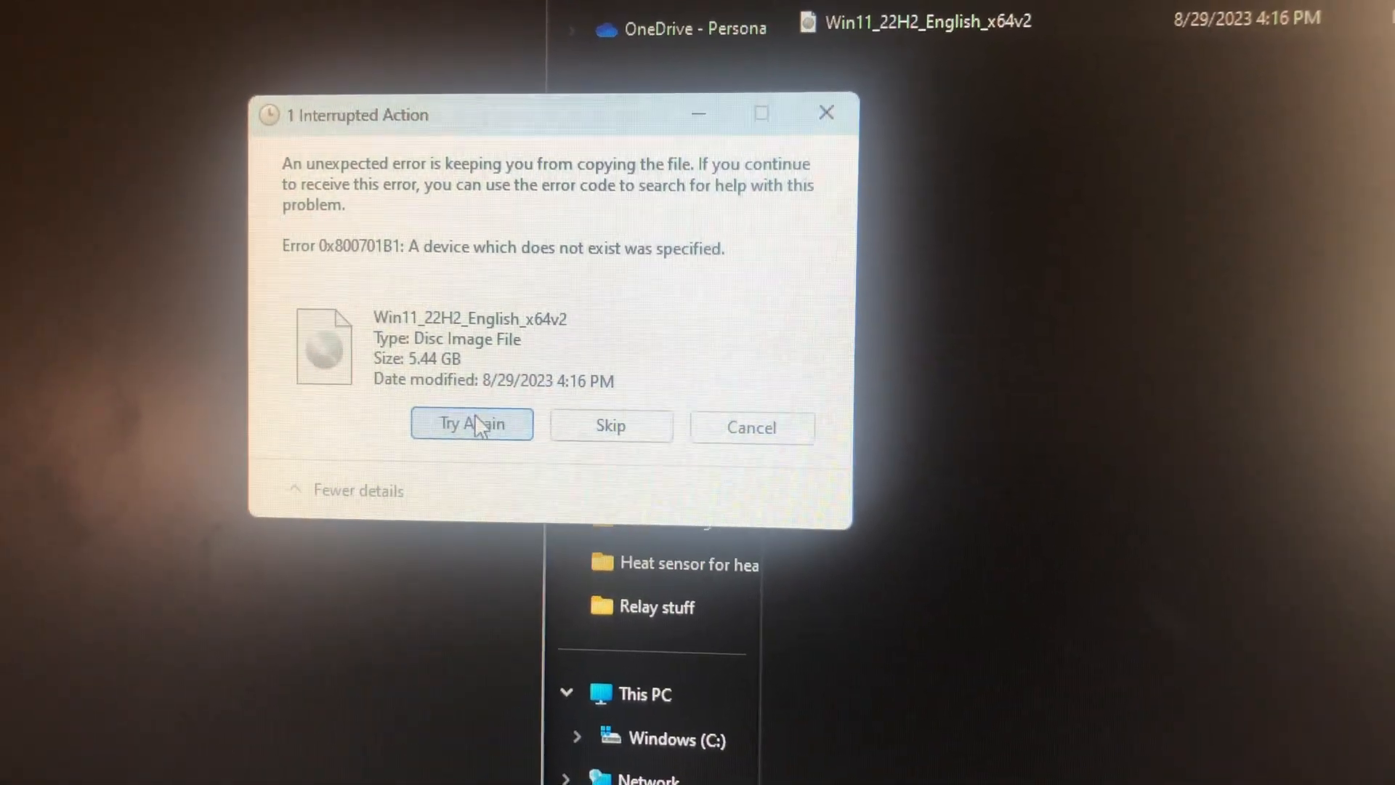
left_click(472, 424)
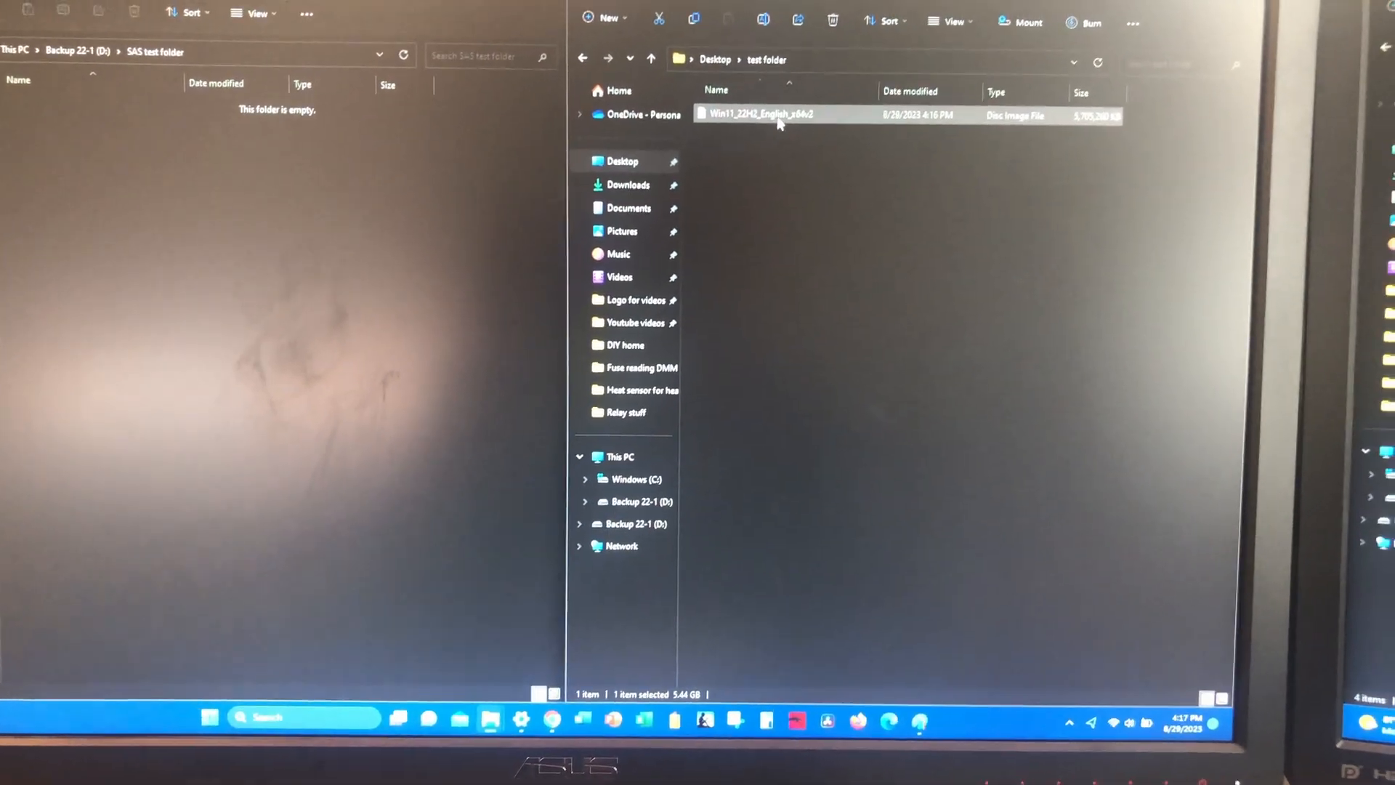
right_click(759, 114)
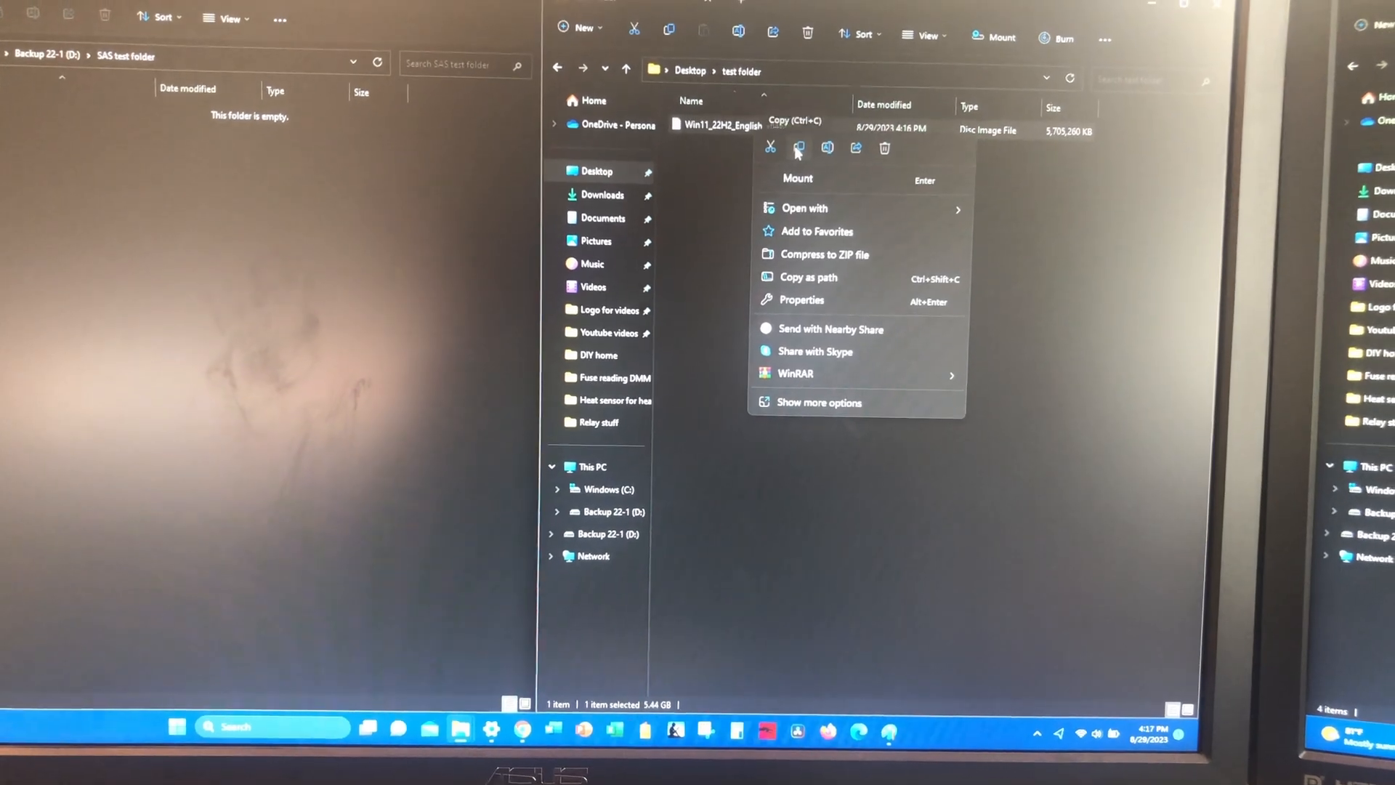